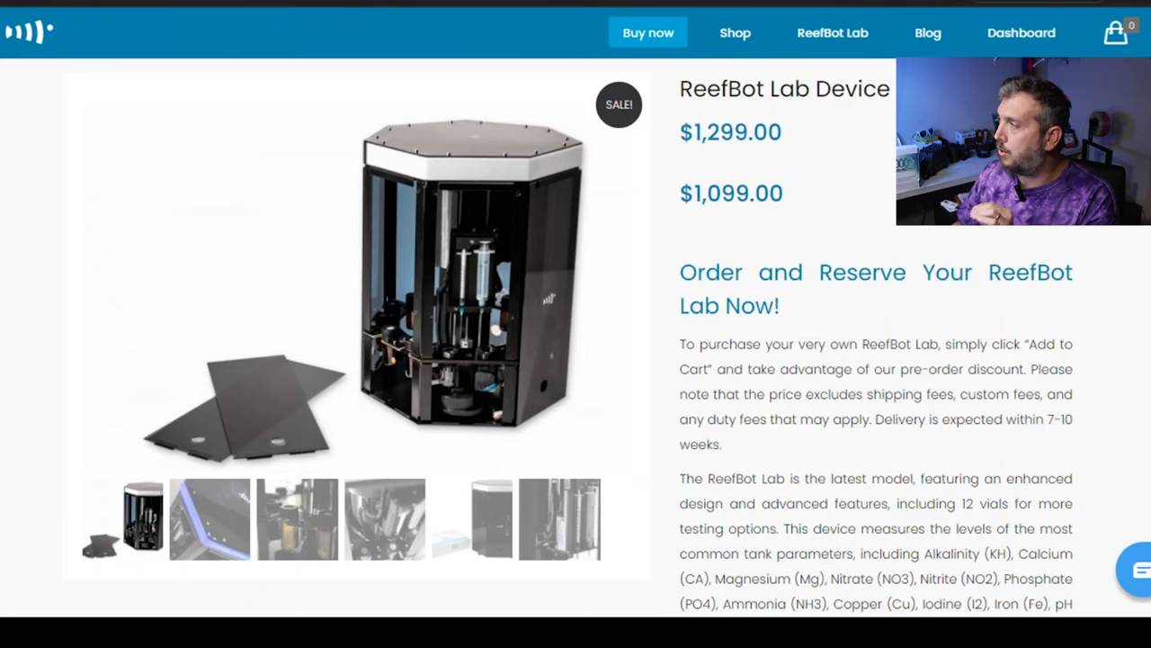
Scroll past the ReefBot Lab Device price, description and Add to Cart to the Features heading
scroll("down", 3)
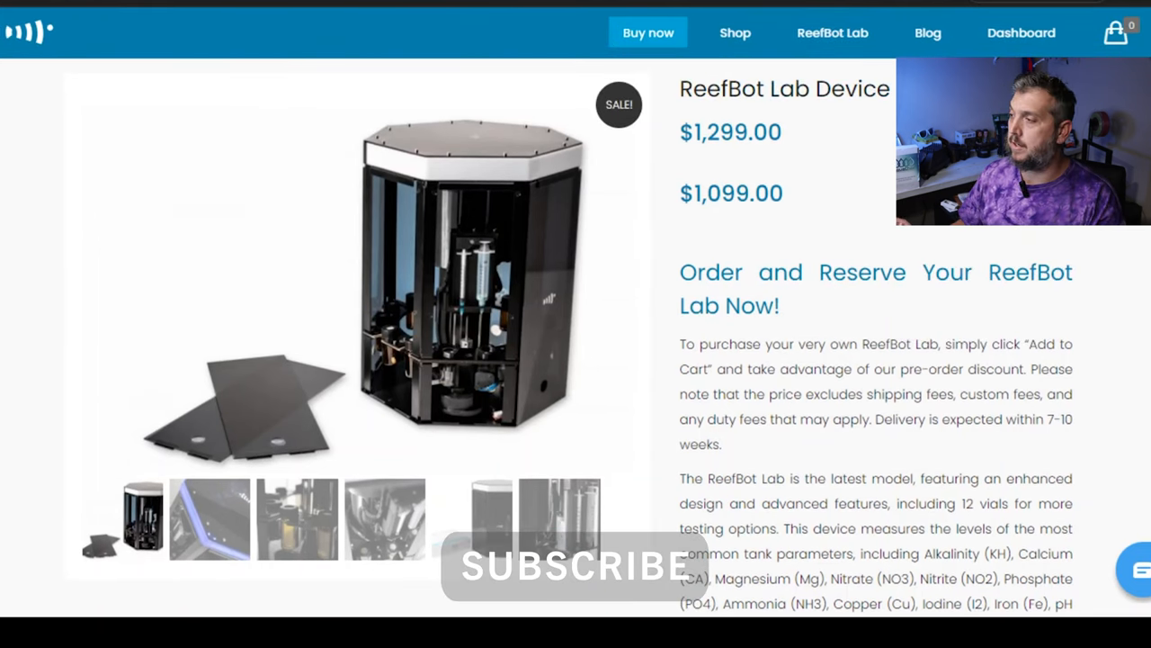
left_click(209, 519)
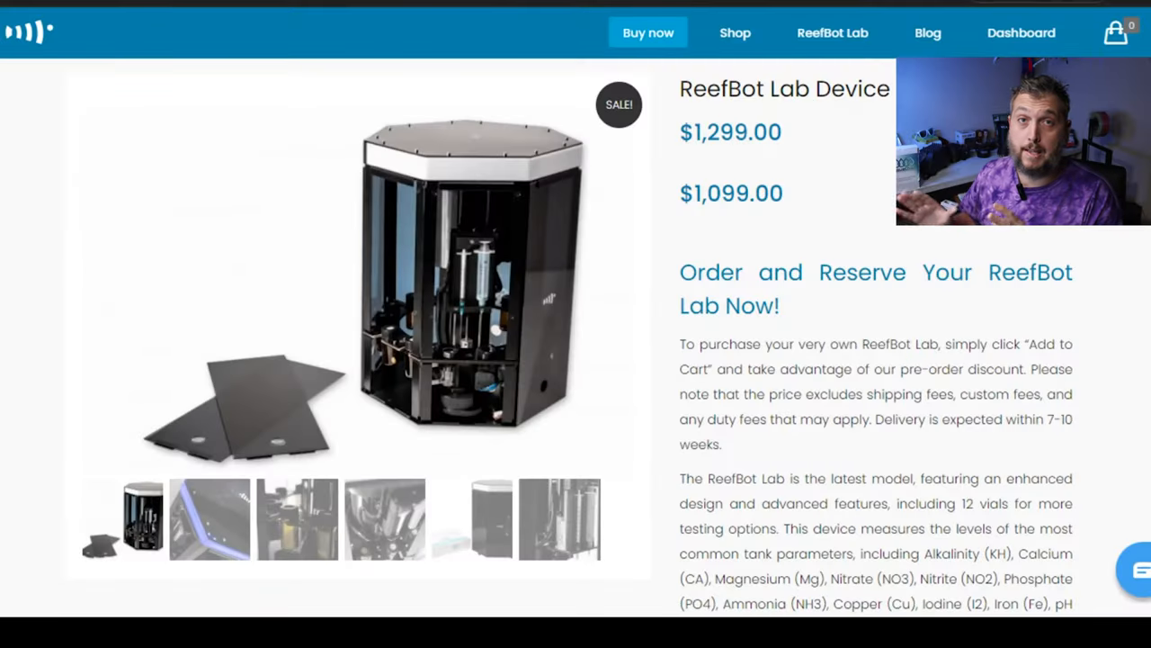
scroll("down", 3)
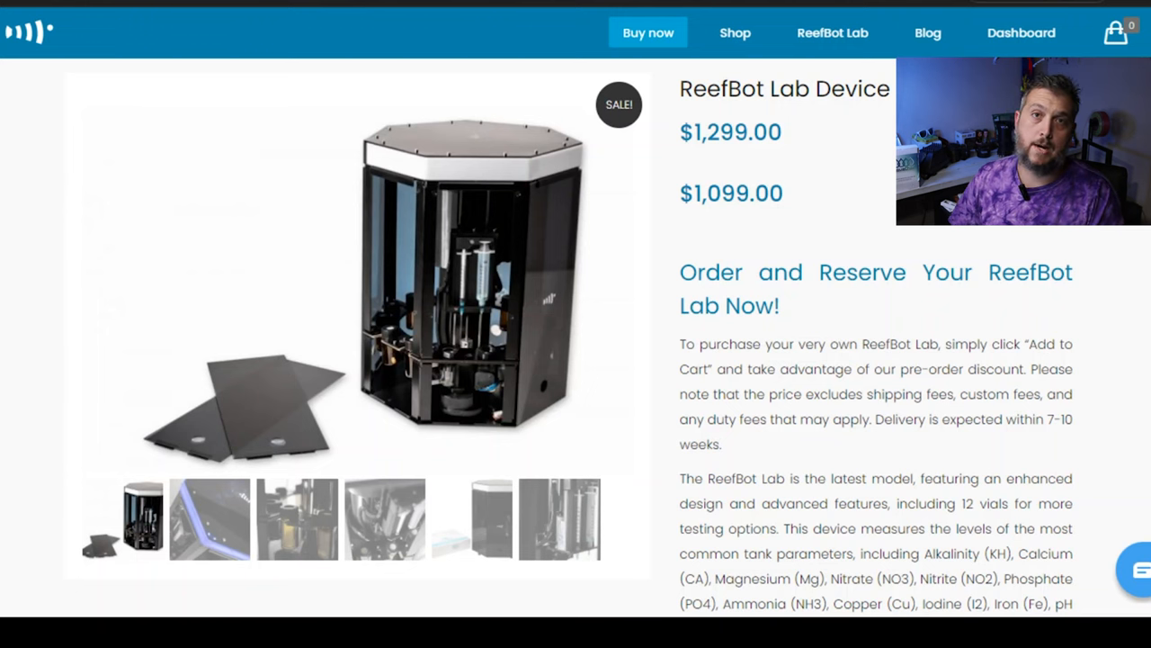
scroll("down", 3)
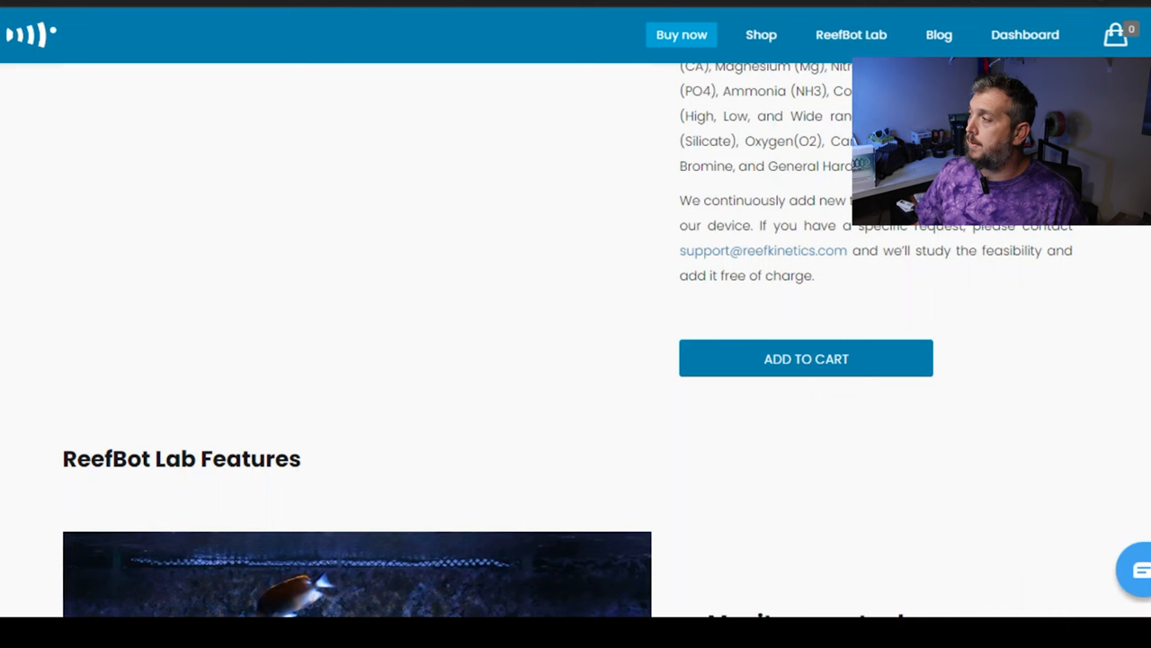
scroll("down", 3)
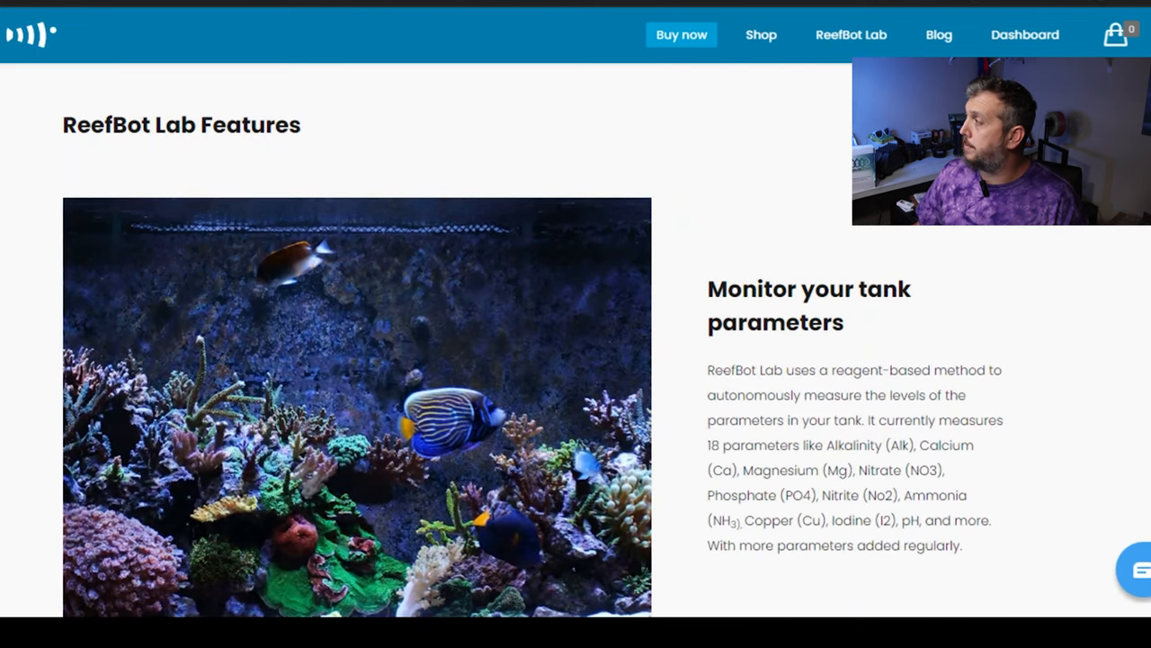
scroll("down", 3)
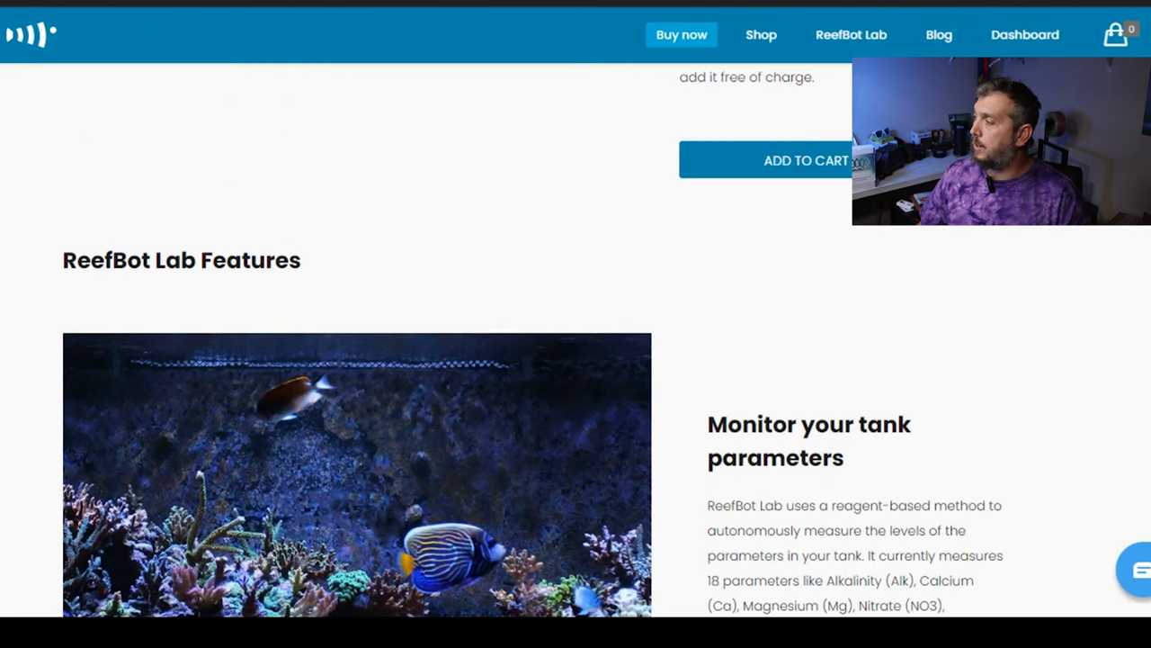
scroll("down", 3)
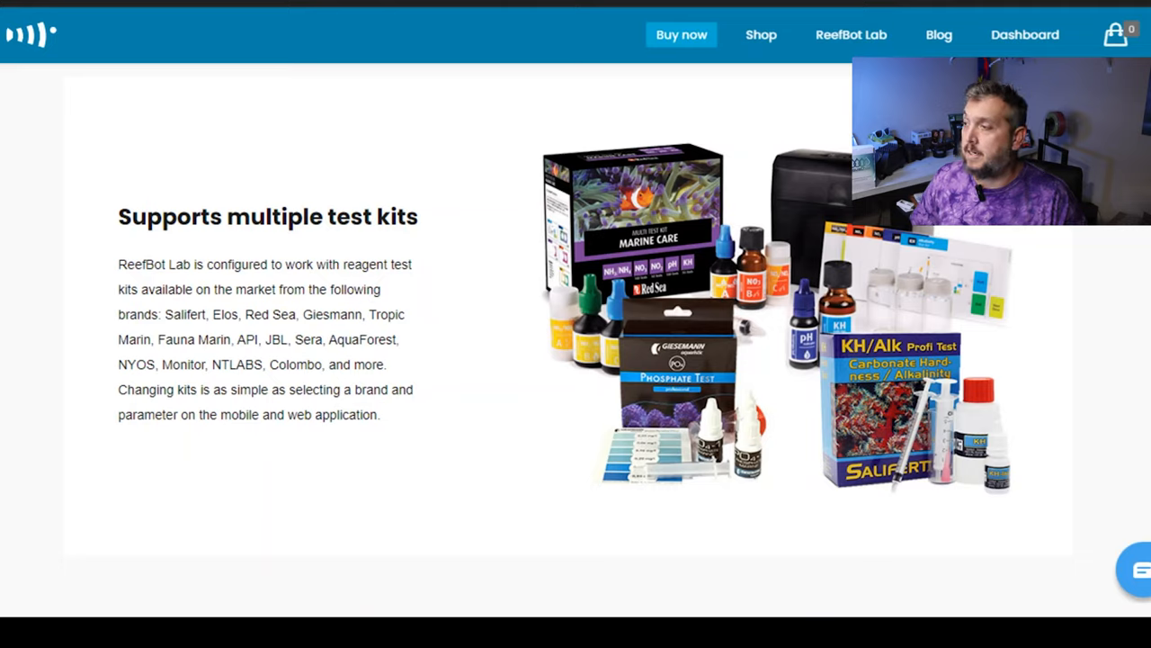
Scroll through the What's new list until Effortless Upkeep and Compatibility are visible
scroll("down", 3)
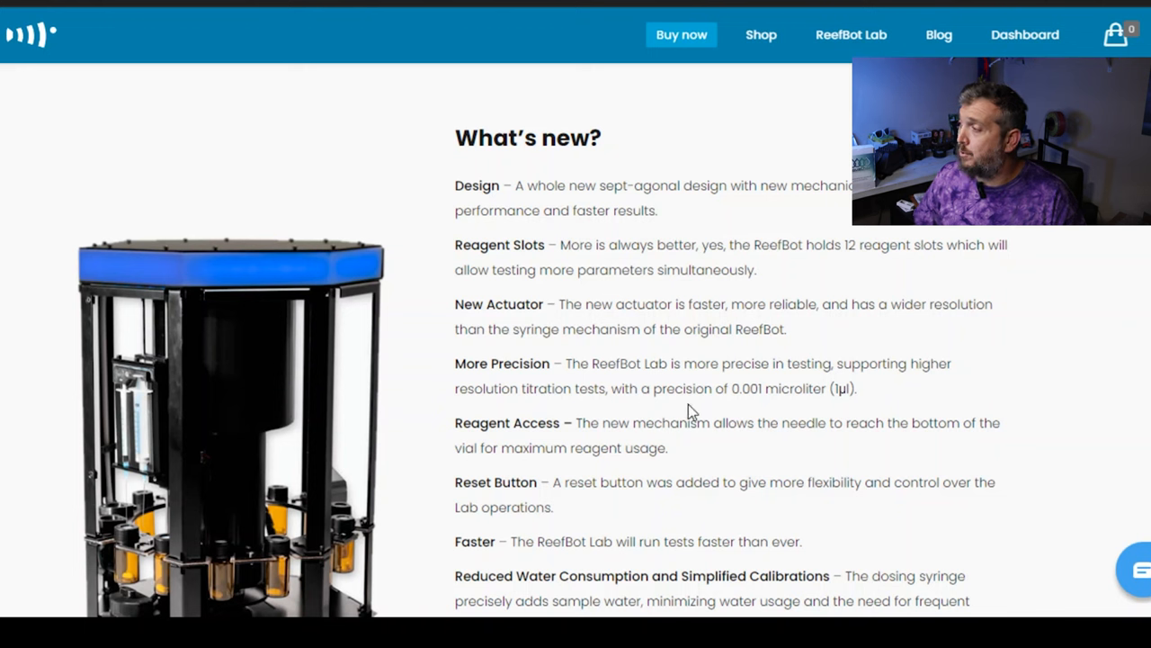
mouse_move(731, 405)
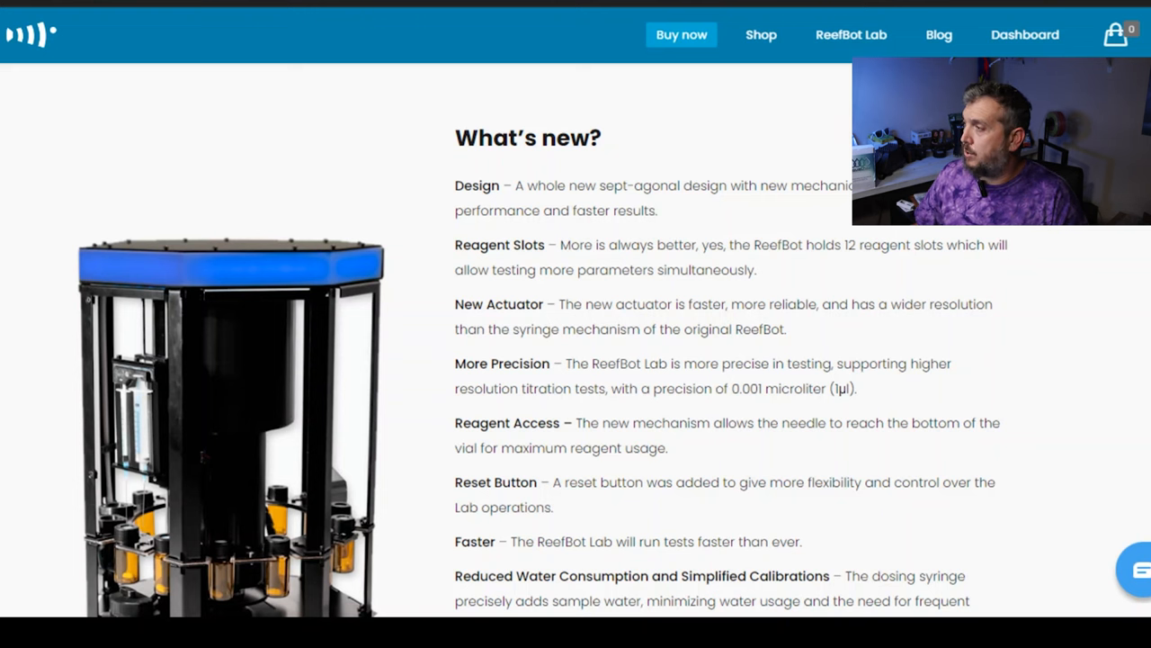
scroll("down", 3)
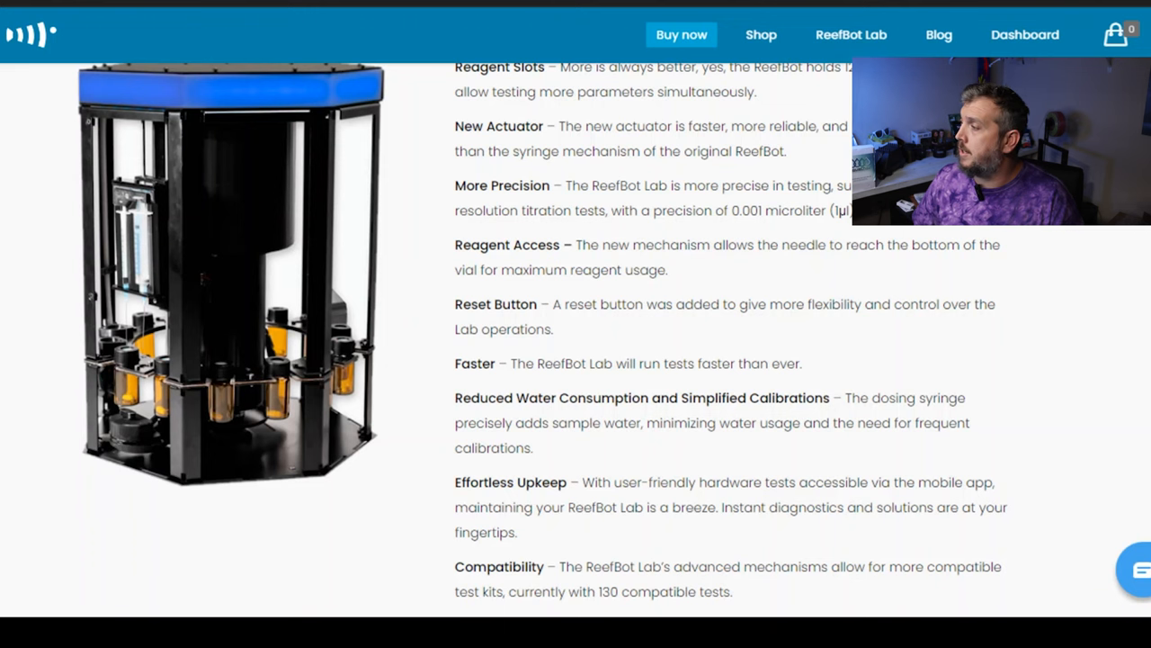
Scroll to the last What's new item, Quieter, reaching the Easy Setup on any tank section
scroll("down", 3)
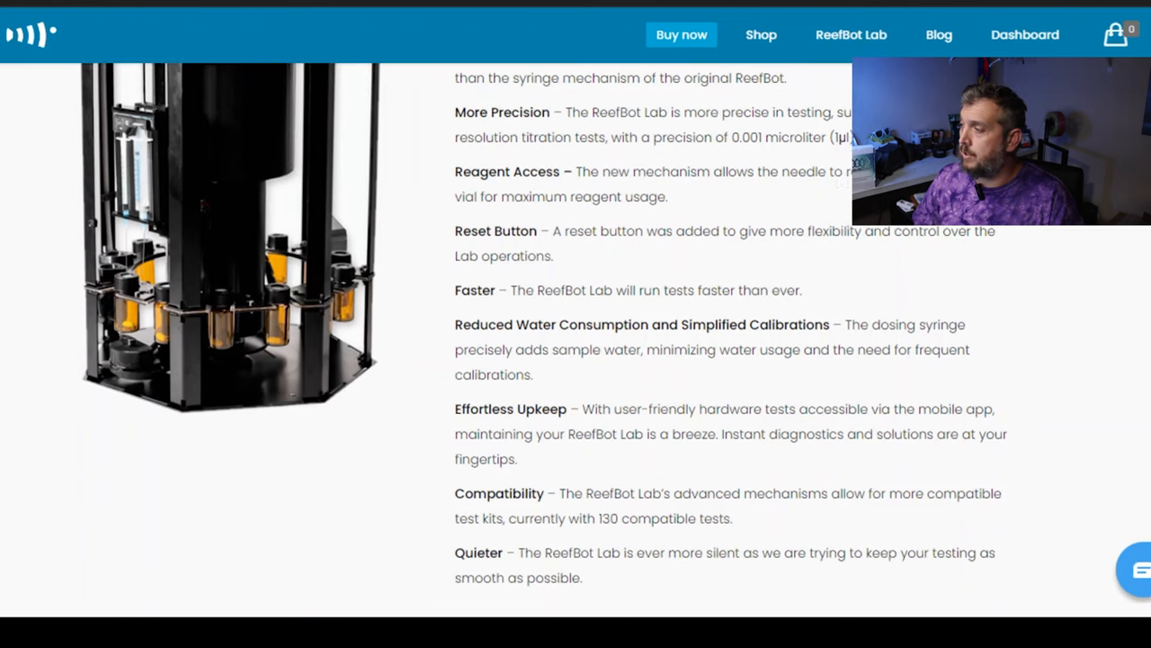
scroll("down", 3)
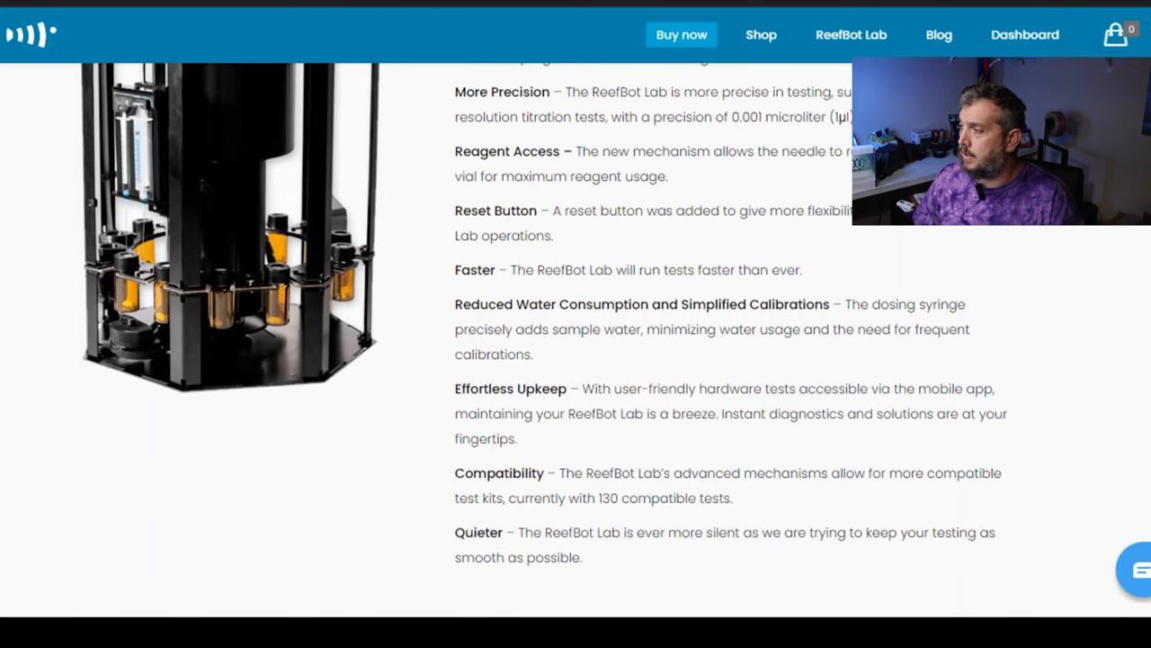
scroll("down", 3)
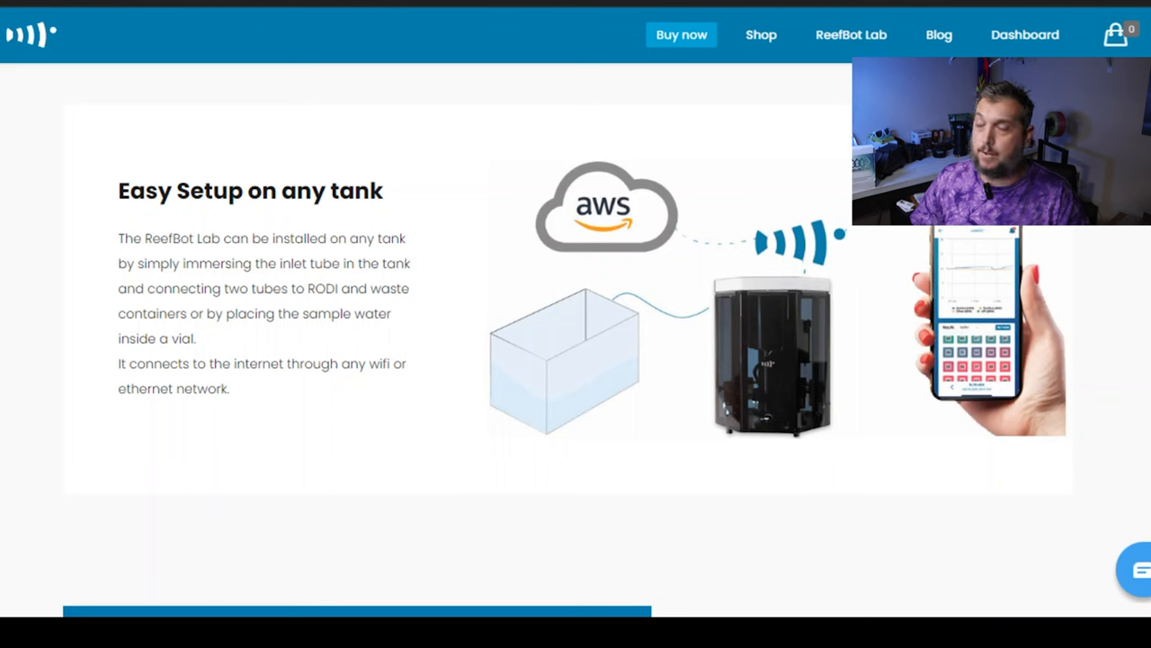
mouse_move(265, 225)
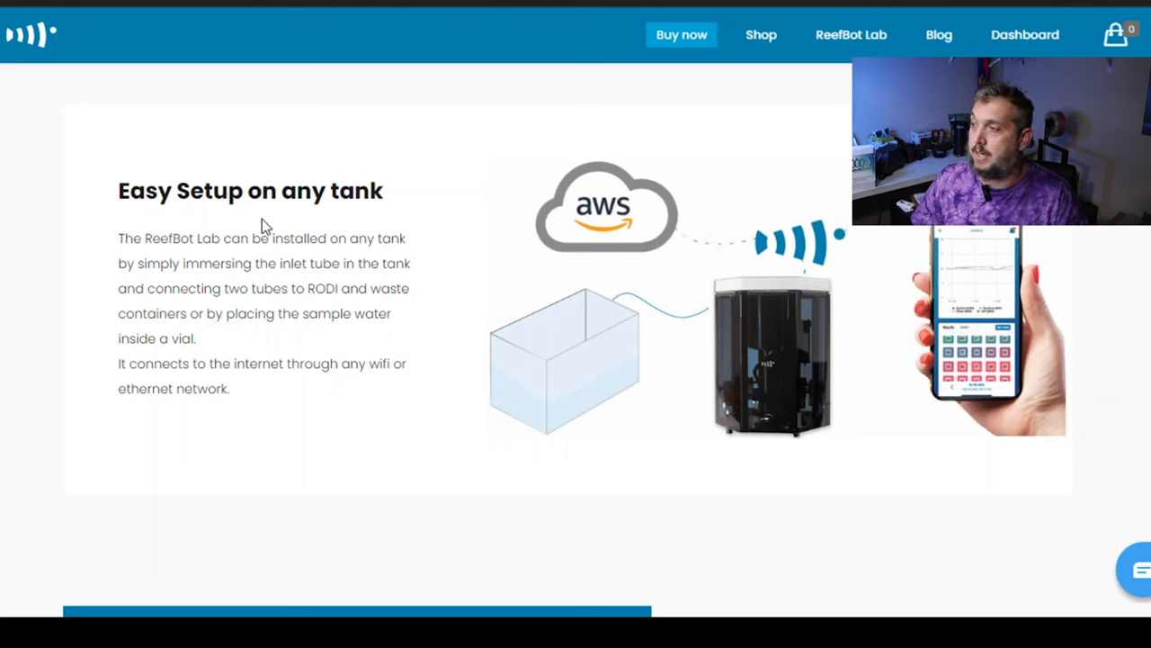
mouse_move(456, 274)
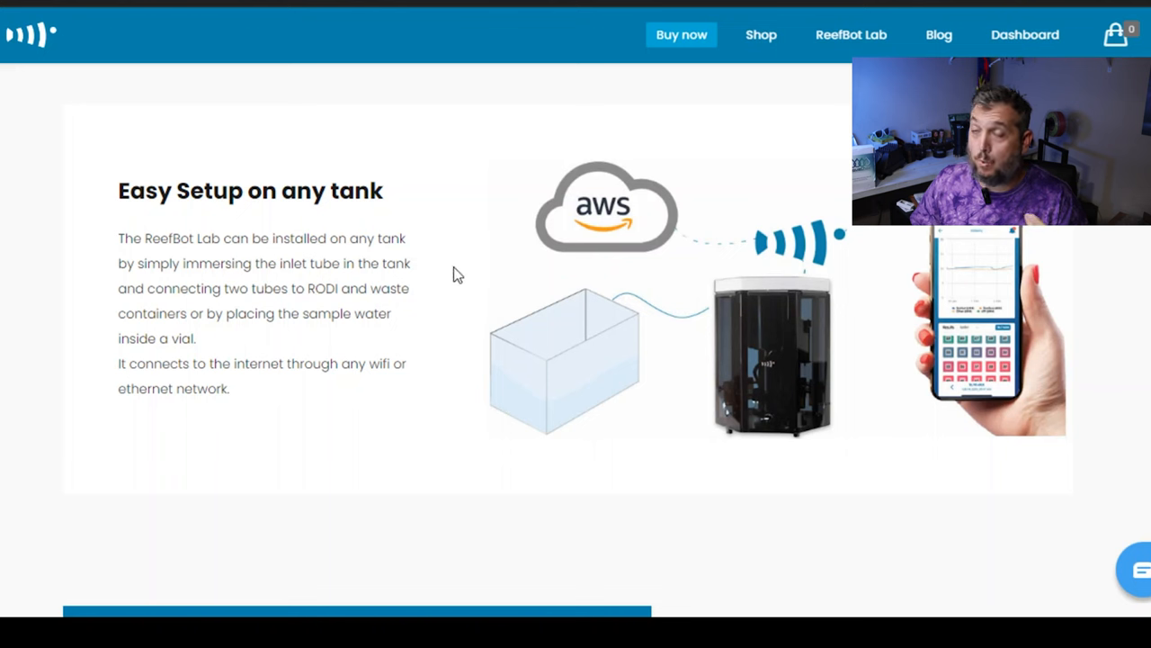
mouse_move(460, 277)
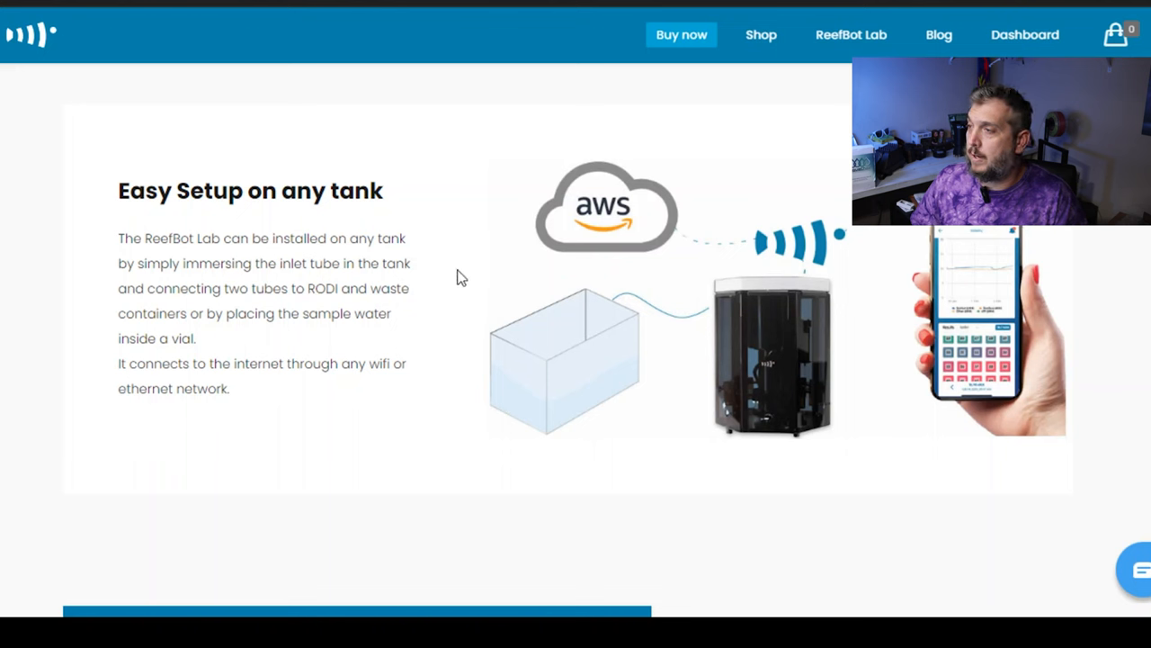
mouse_move(237, 311)
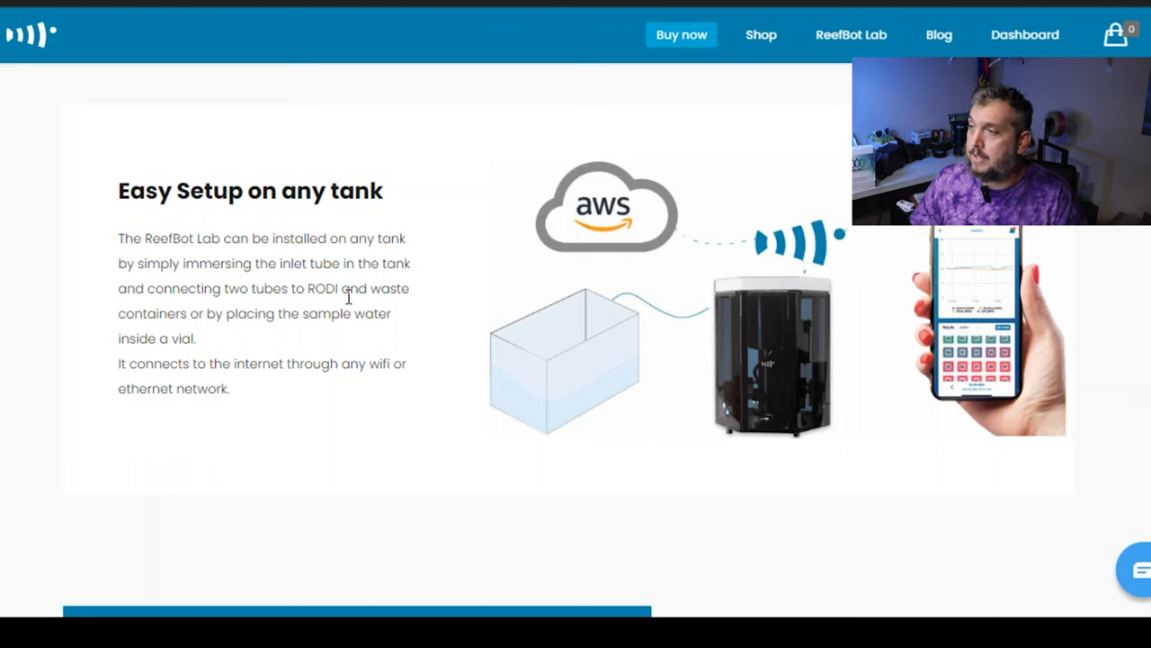
mouse_move(324, 261)
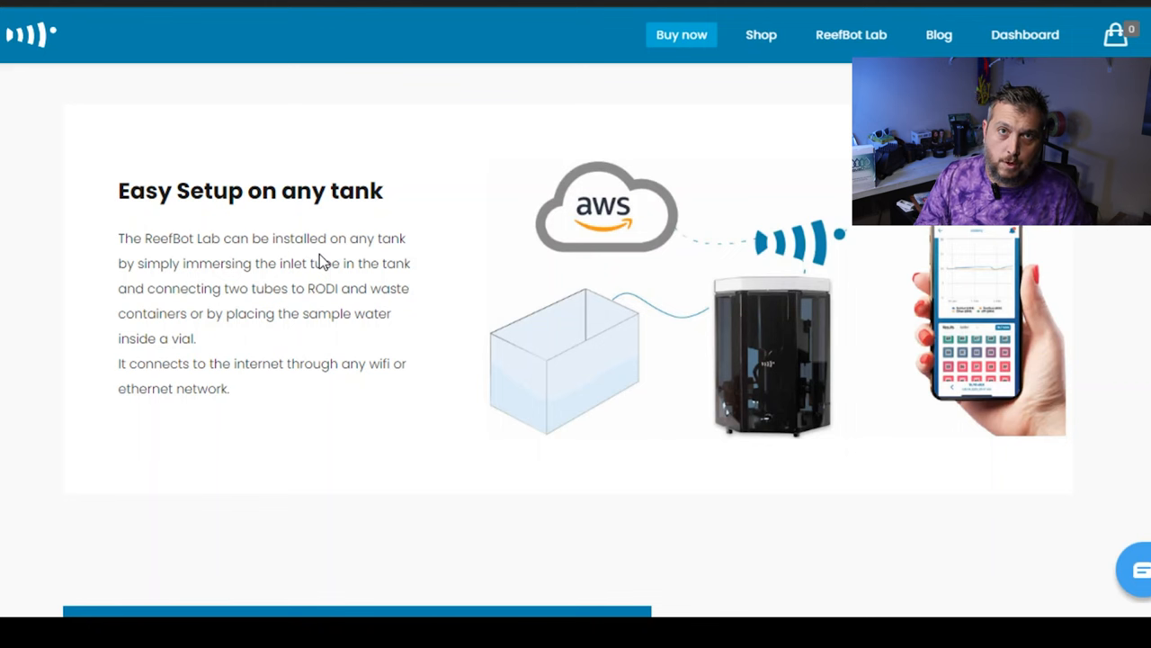
Scroll past the Easy Setup on any tank section to reveal the mobile app section
scroll("down", 3)
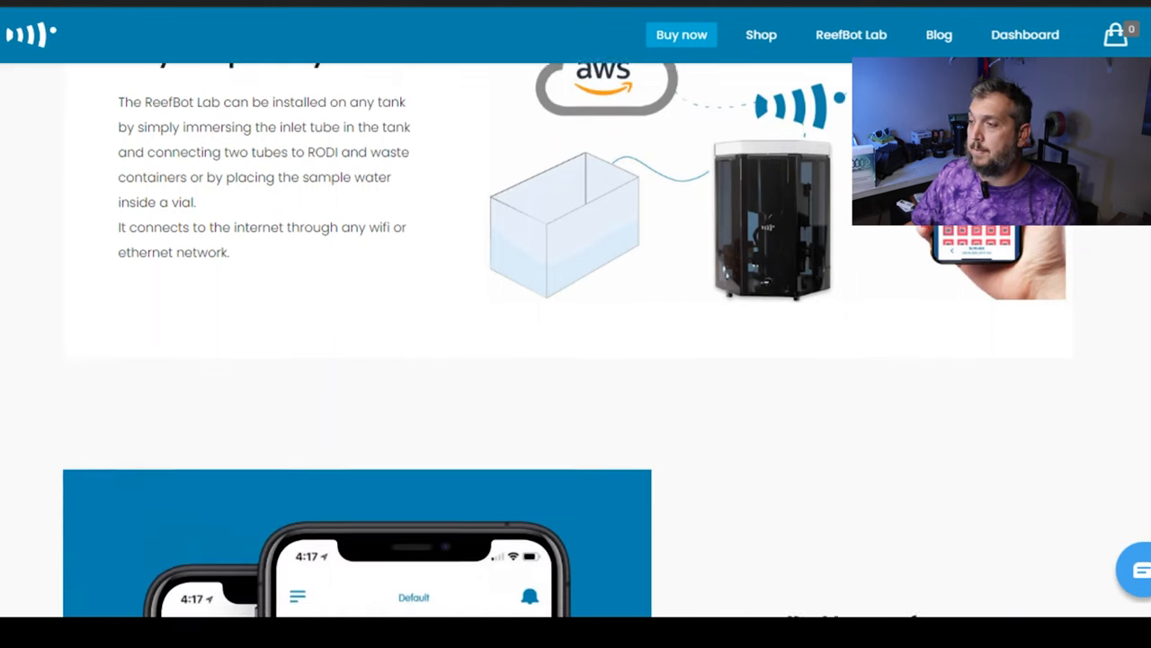
Scroll past the Cloud Controller App section to the Highlights and Specifications headings
scroll("down", 3)
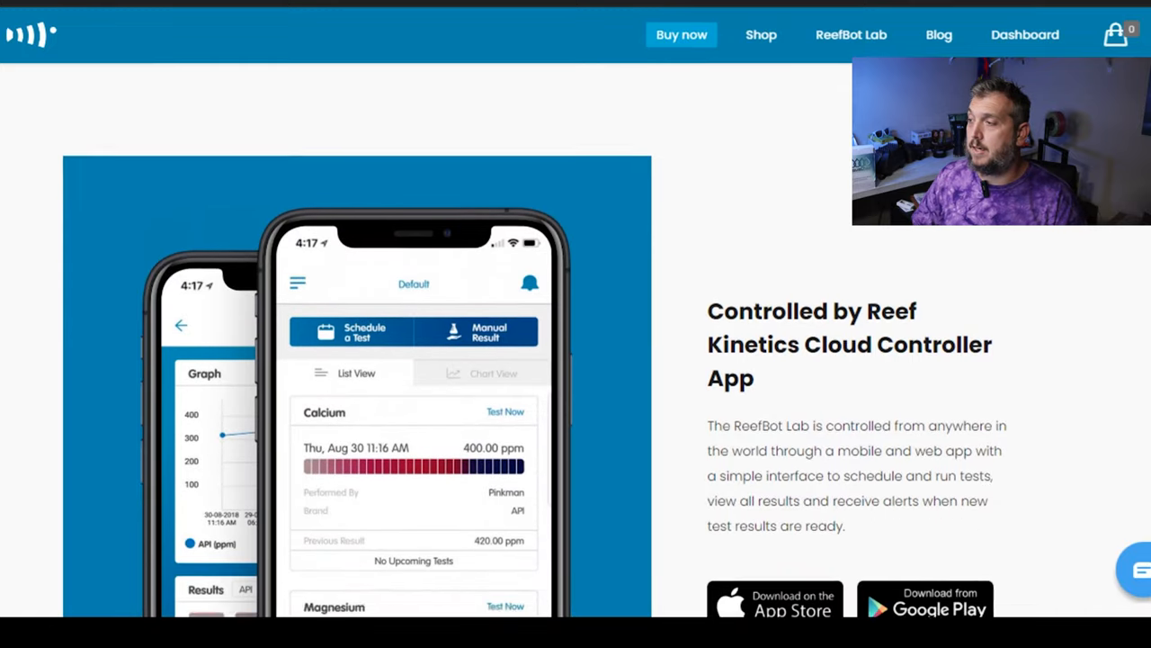
scroll("down", 3)
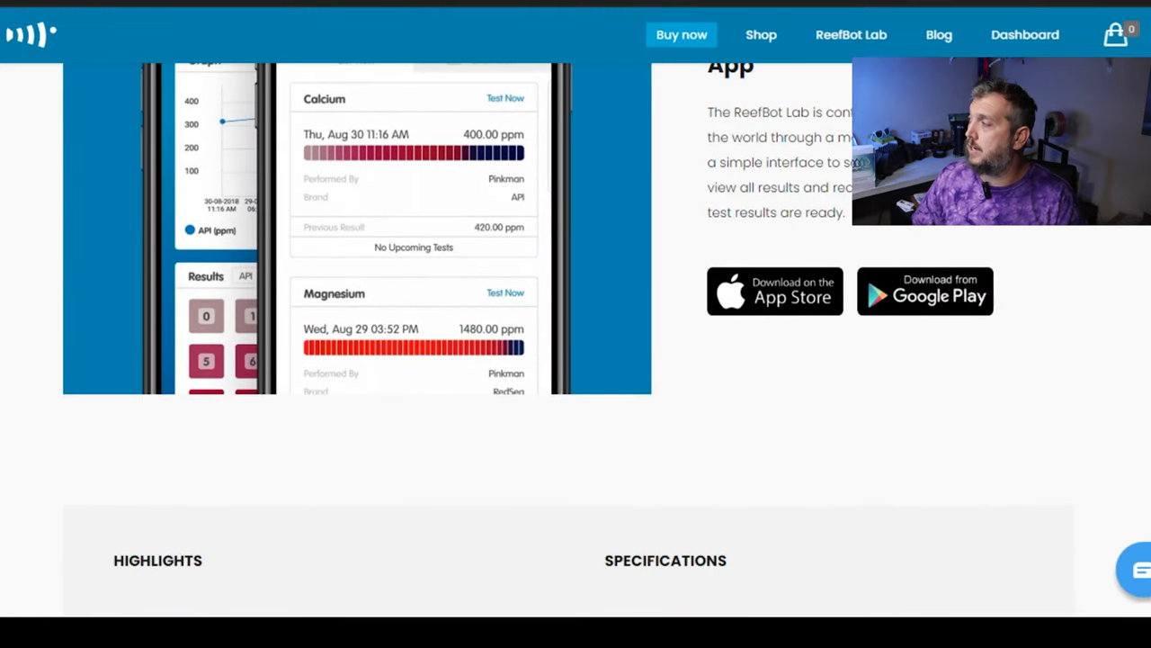
scroll("down", 3)
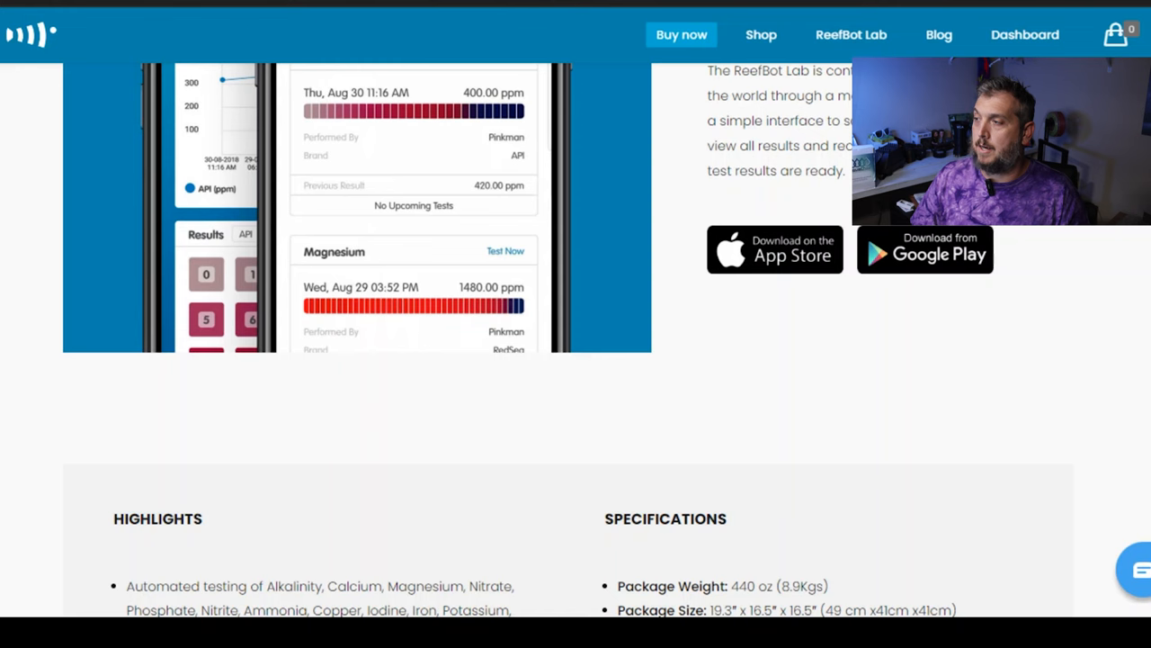
scroll("down", 3)
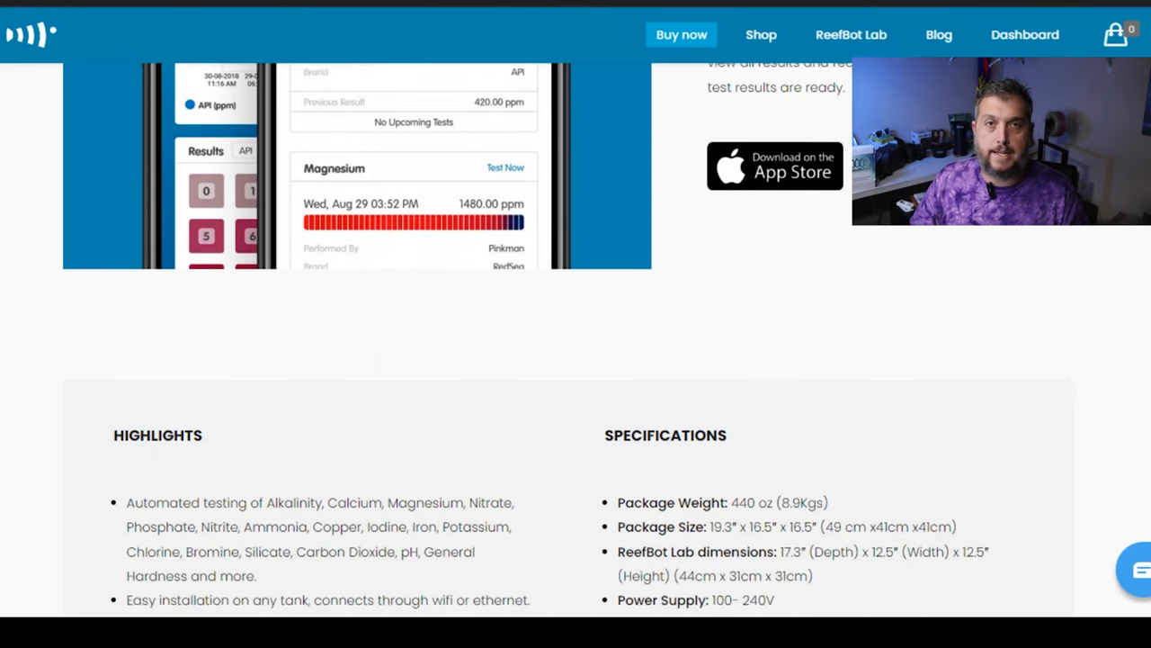
Scroll until the Specifications list with its In the Box contents is fully visible beside Highlights
scroll("down", 3)
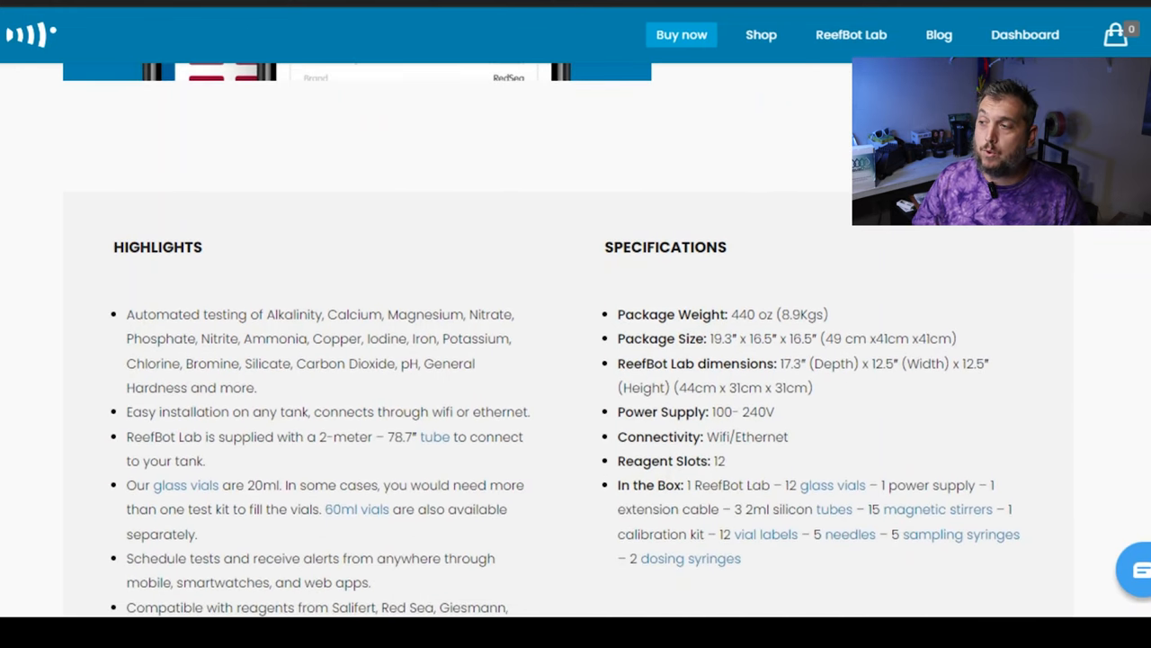
scroll("down", 3)
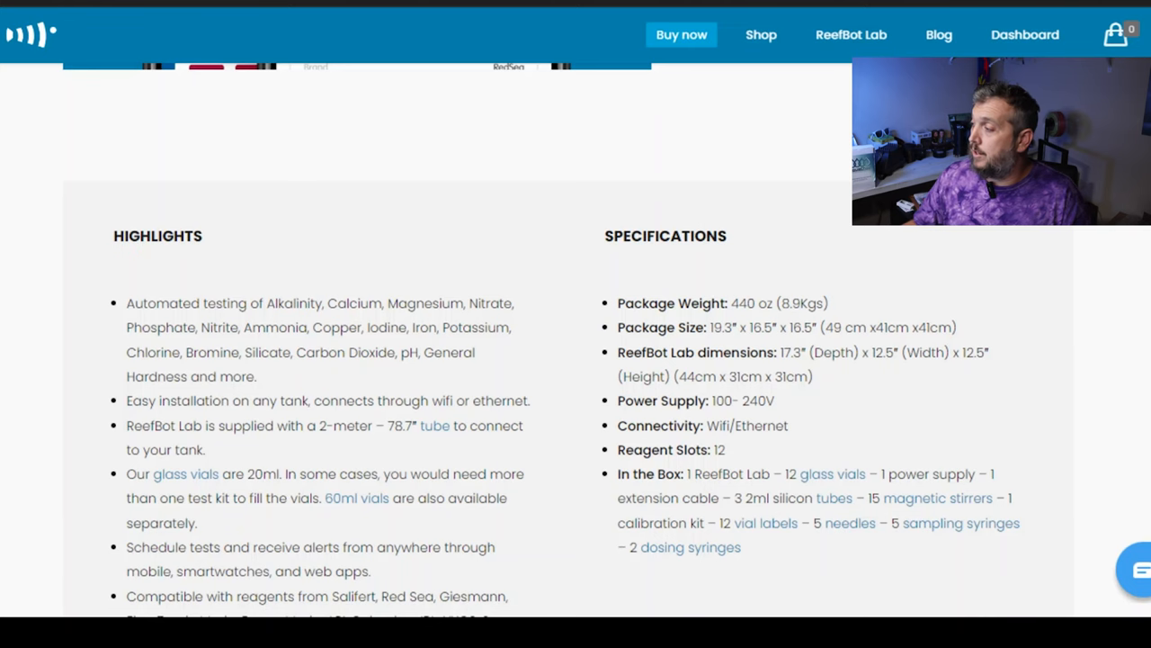